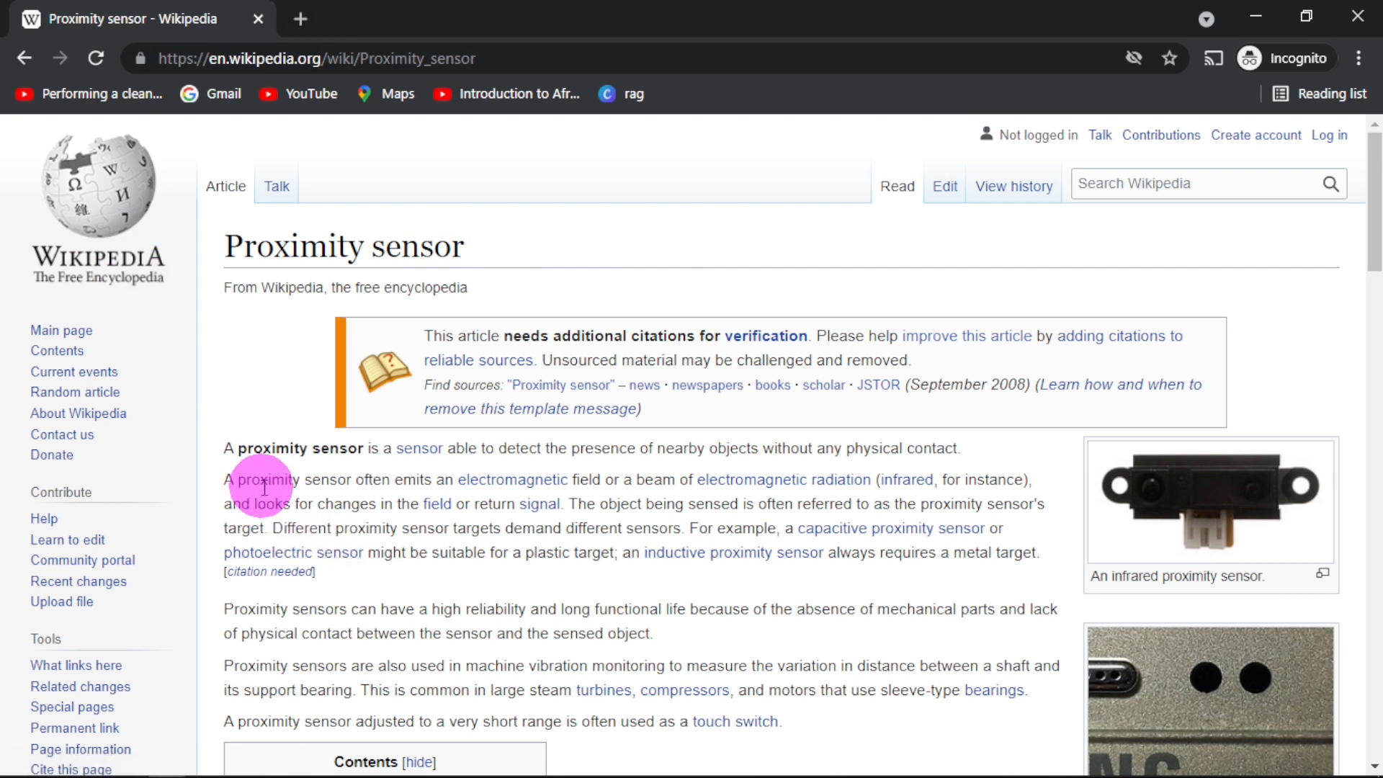
mouse_move(437, 468)
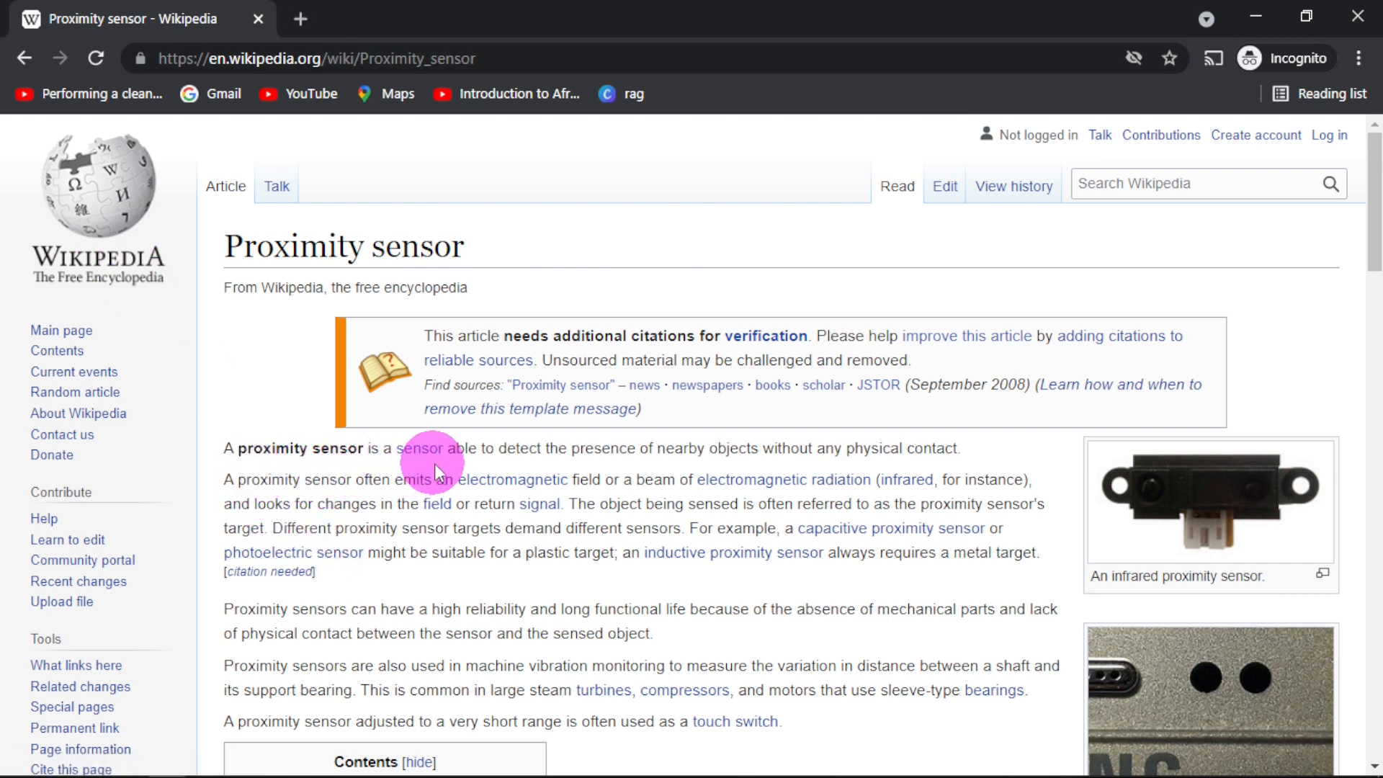
mouse_move(507, 464)
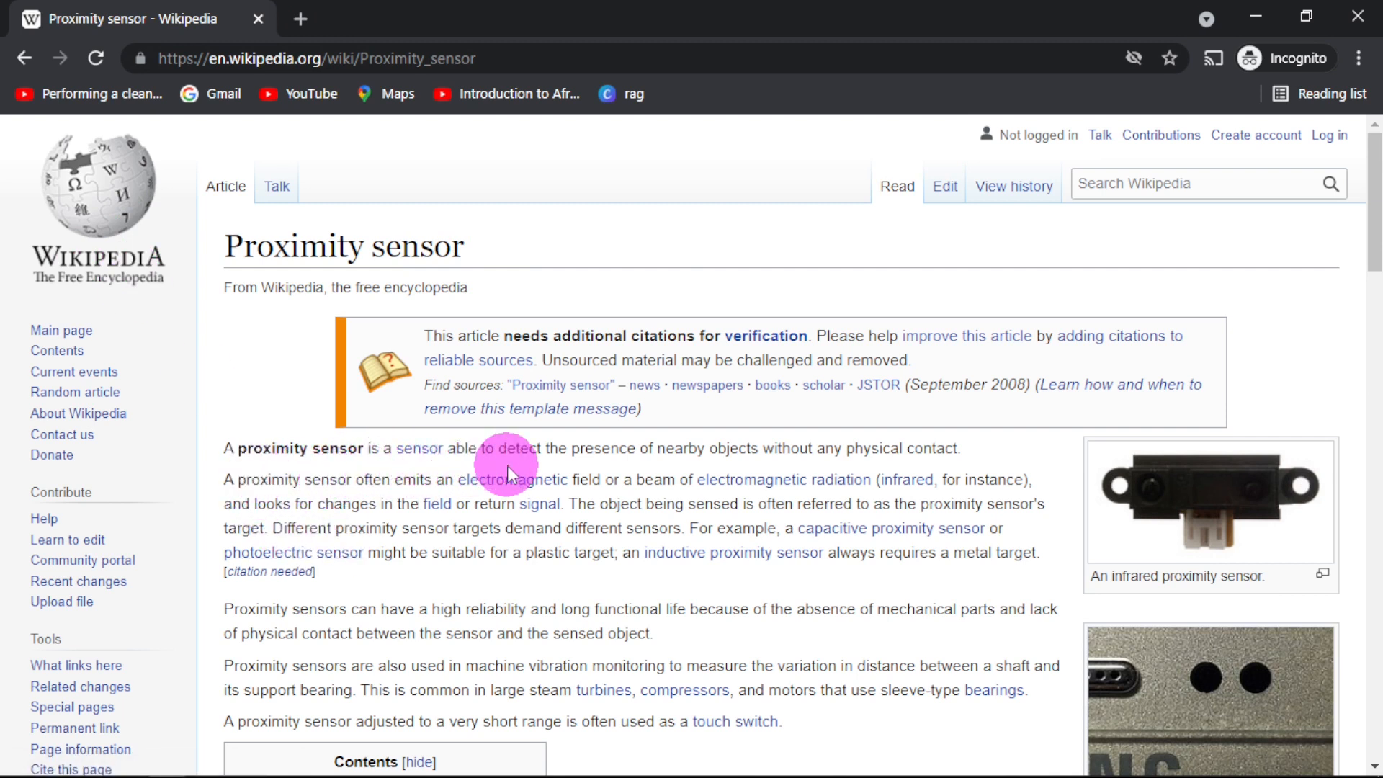
mouse_move(737, 466)
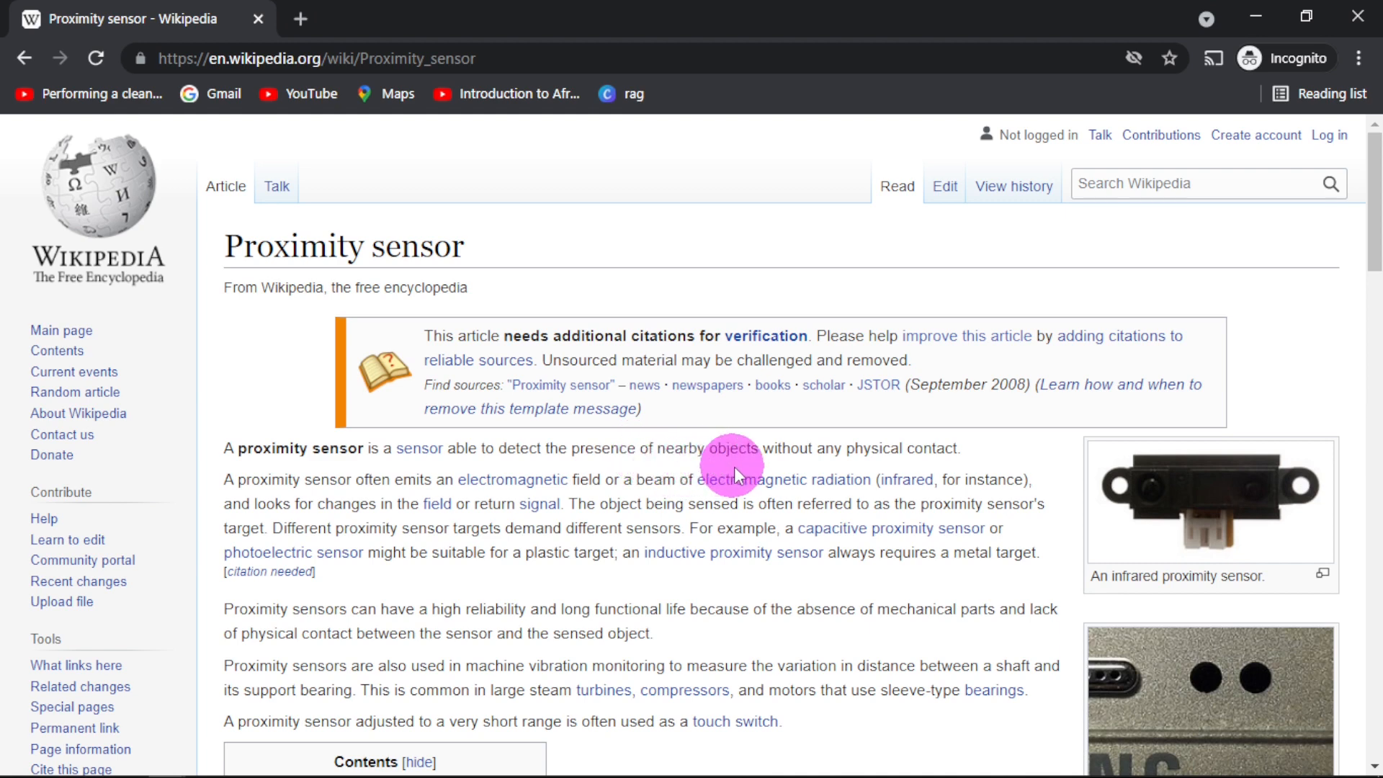
mouse_move(754, 466)
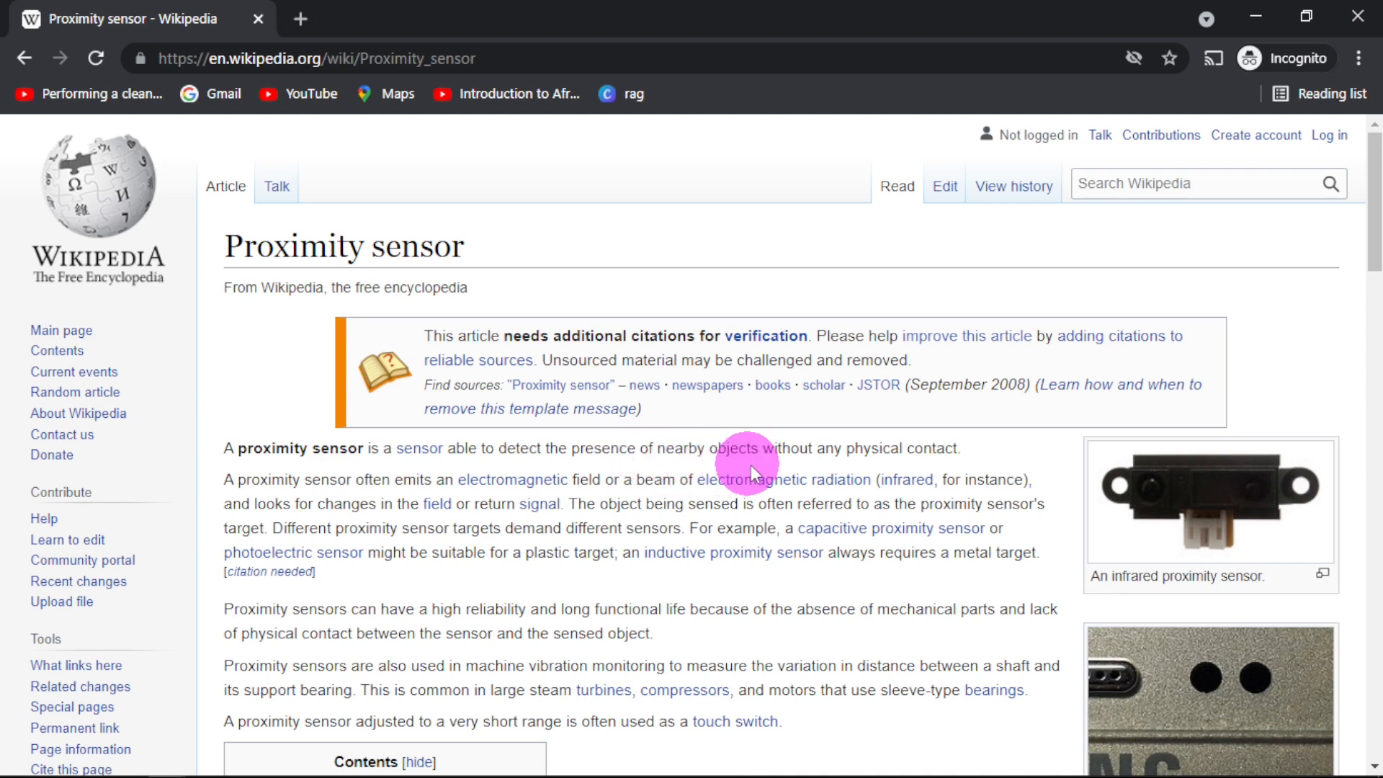
scroll("down", 3)
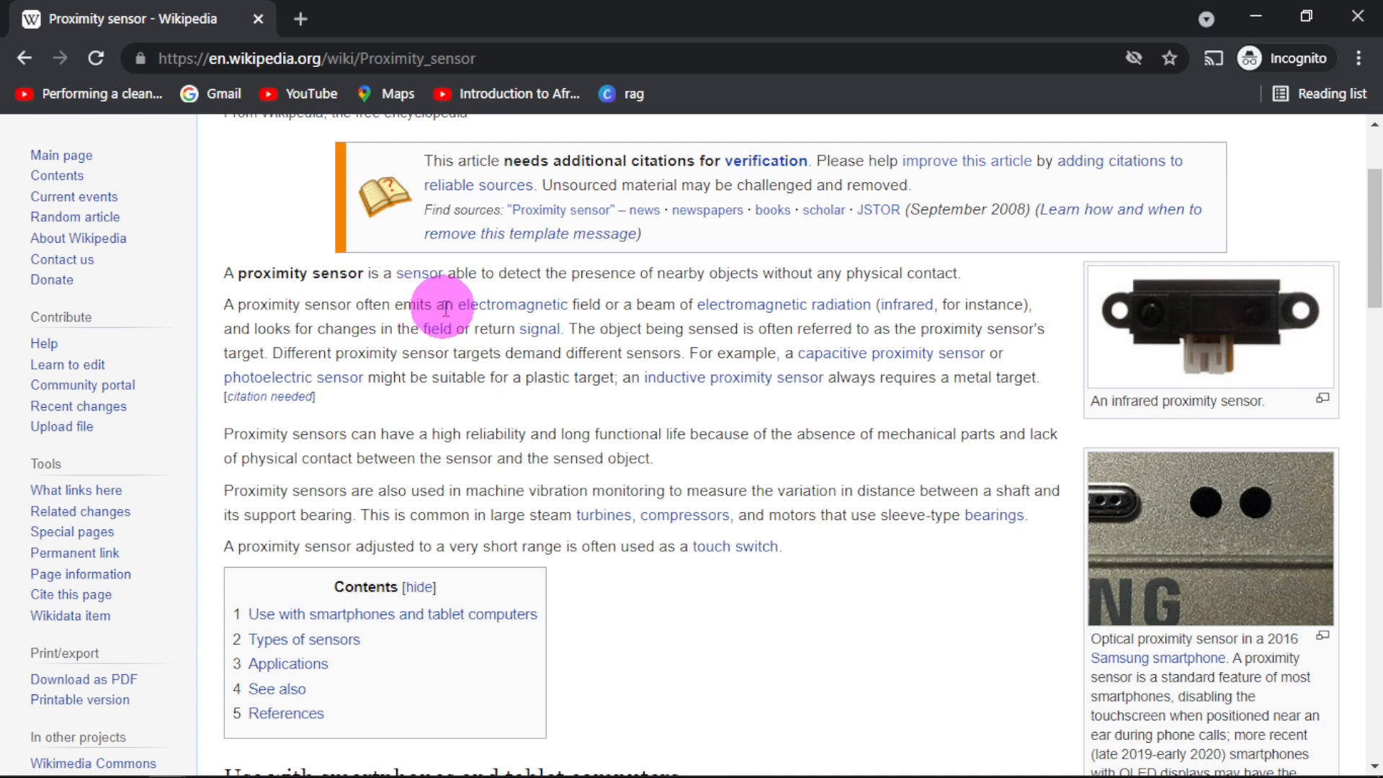
mouse_move(515, 304)
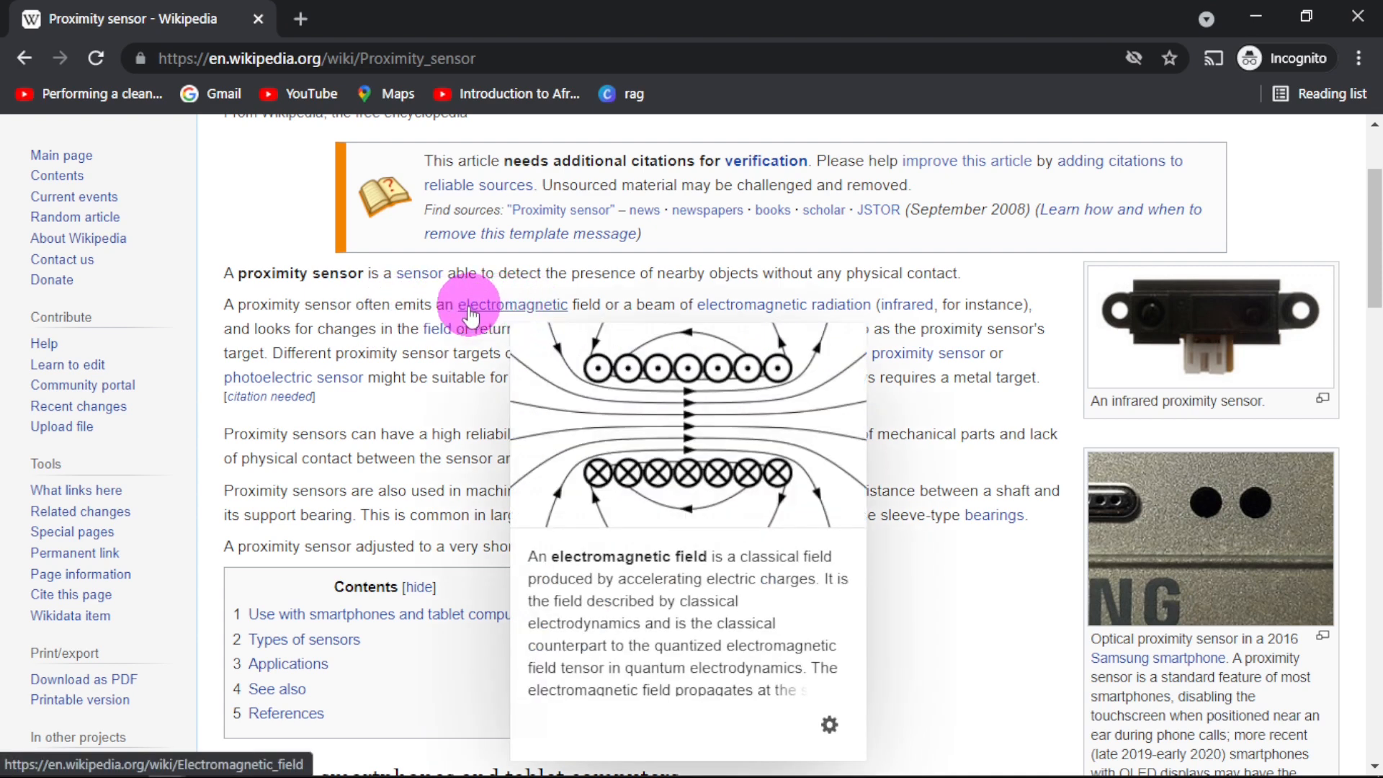
mouse_move(988, 304)
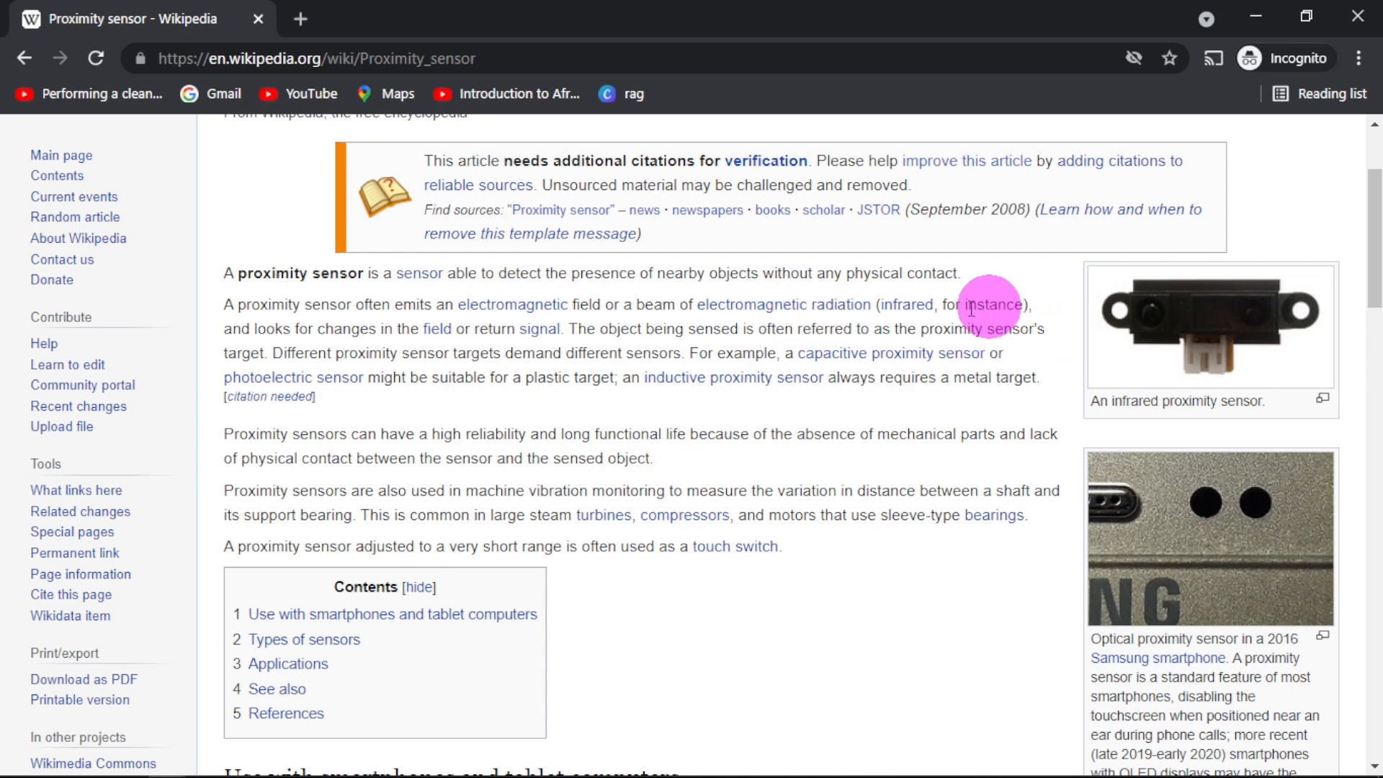
mouse_move(1147, 334)
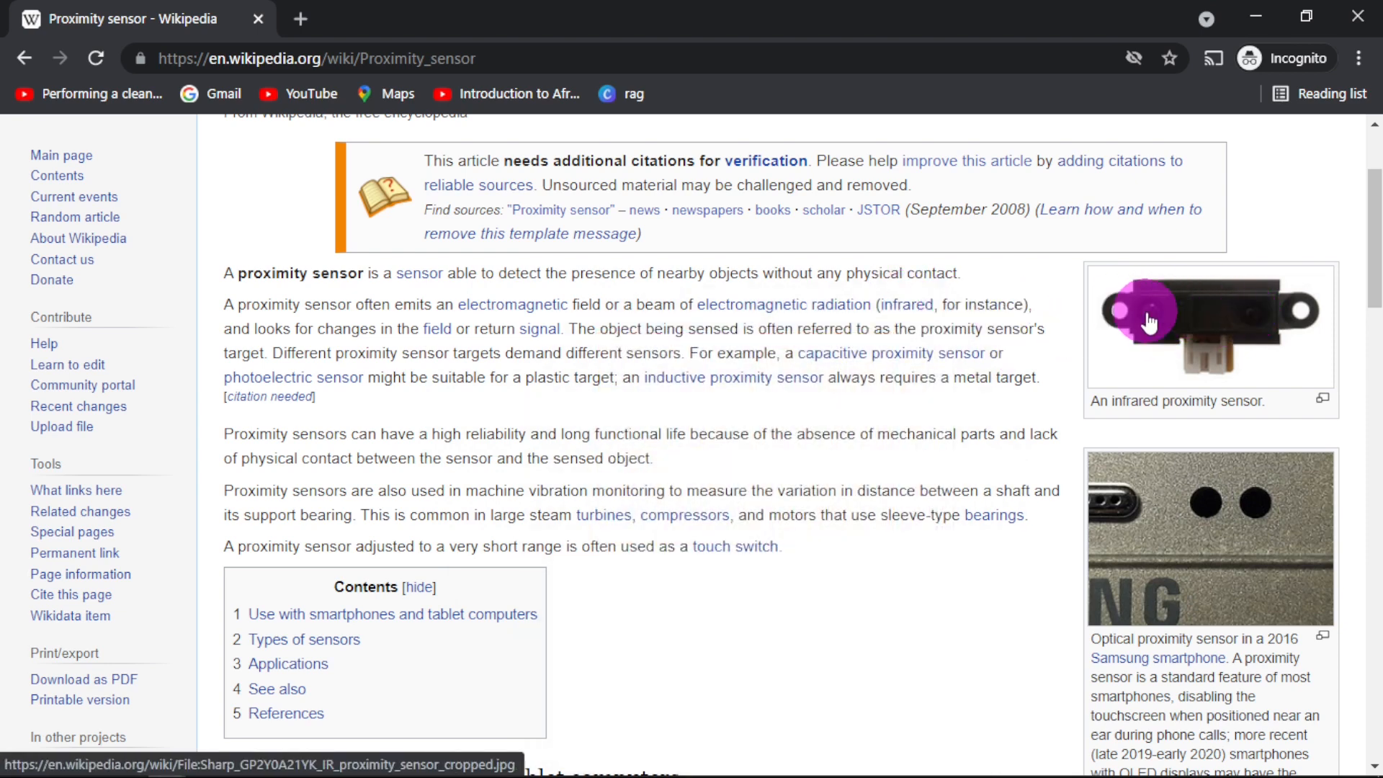
mouse_move(1210, 328)
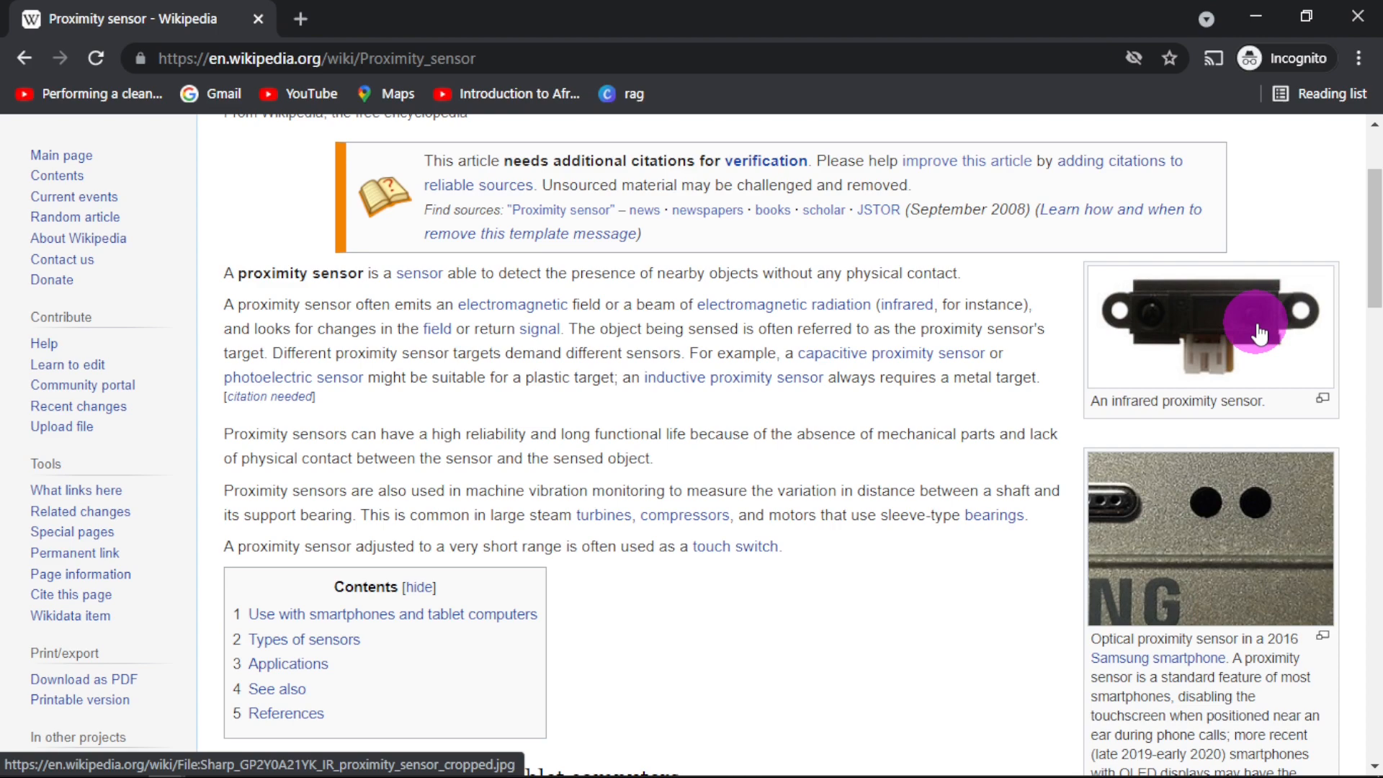
mouse_move(1230, 322)
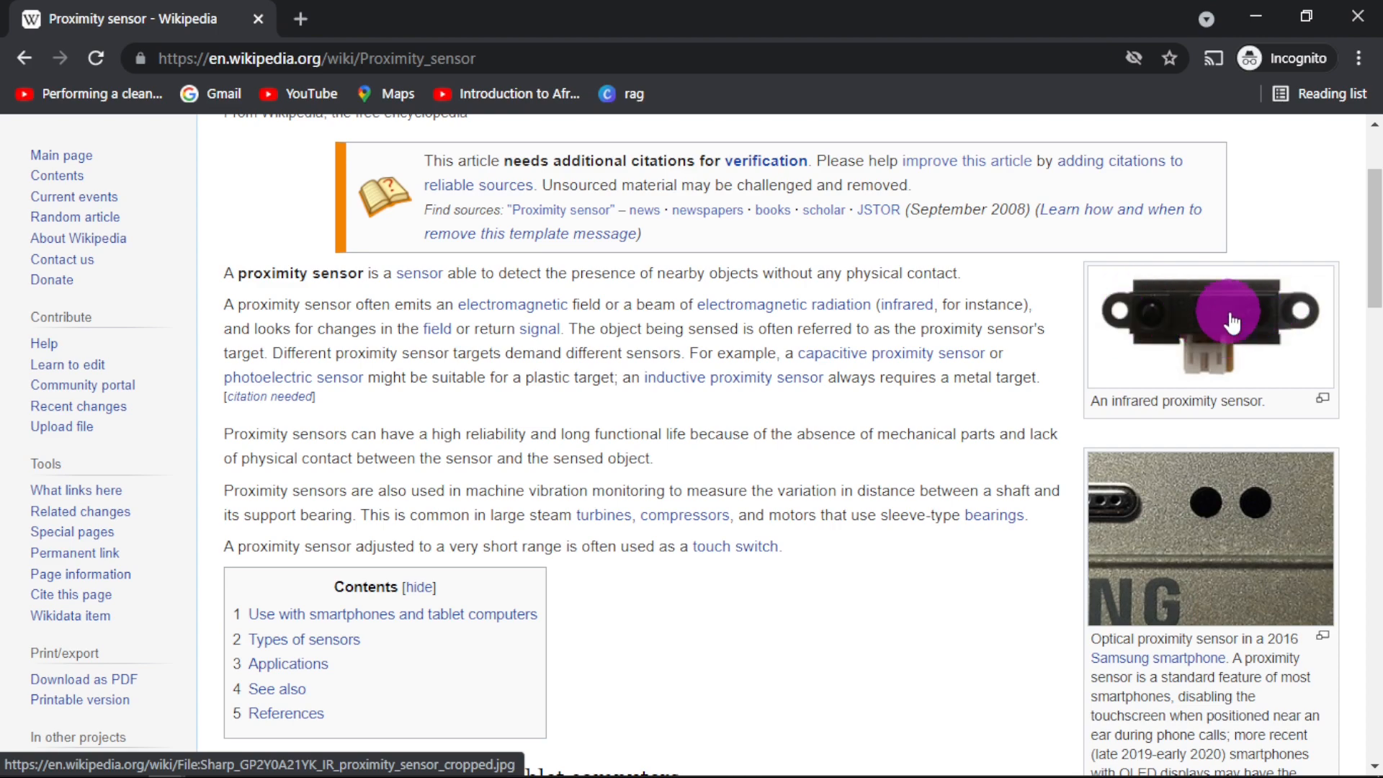
scroll("down", 3)
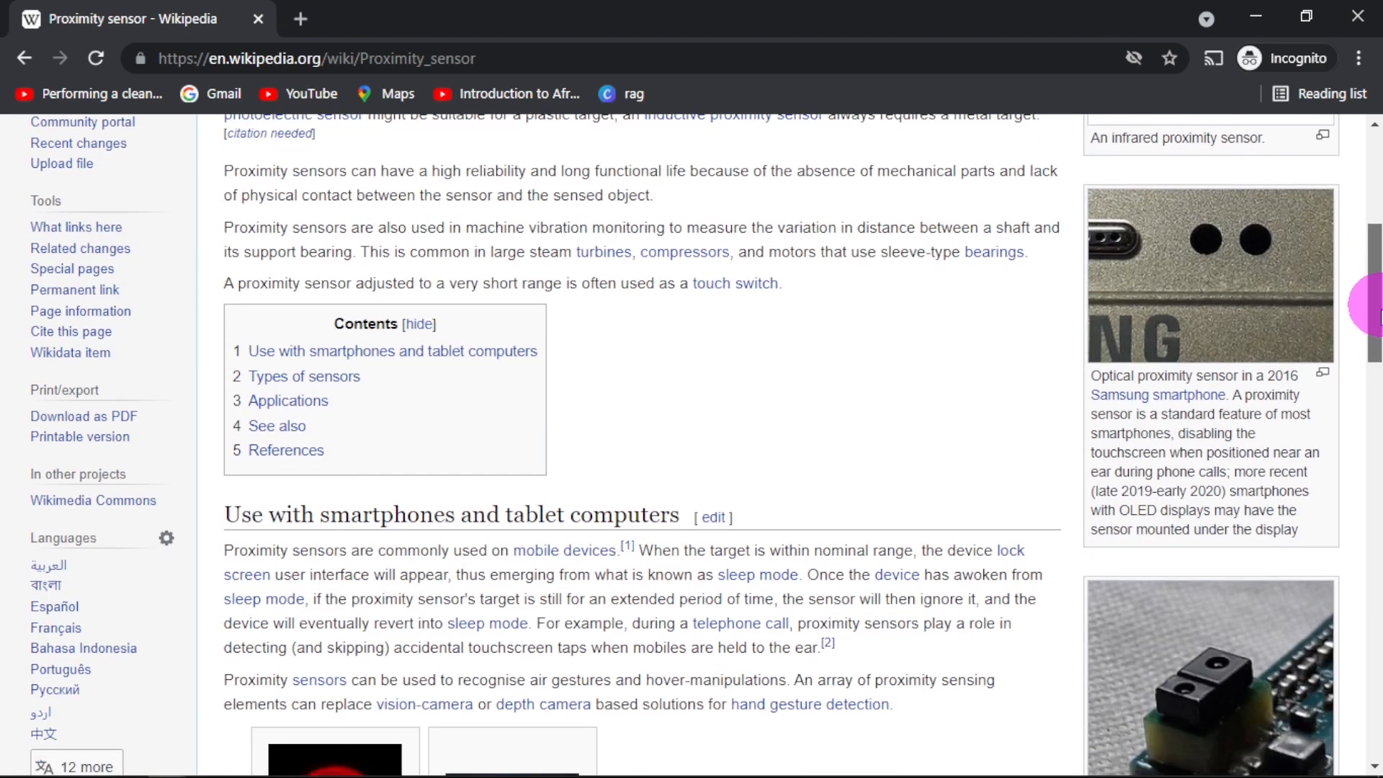
scroll("down", 3)
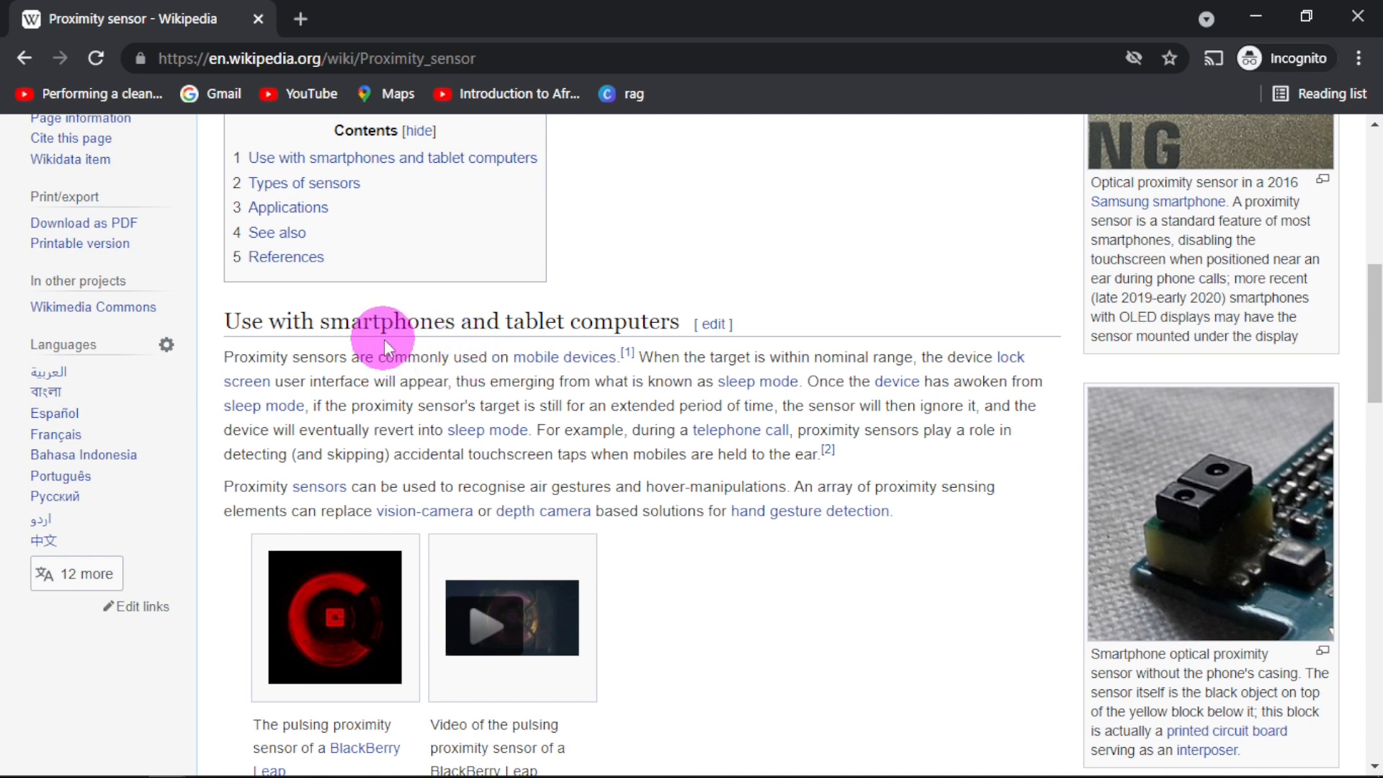
mouse_move(774, 291)
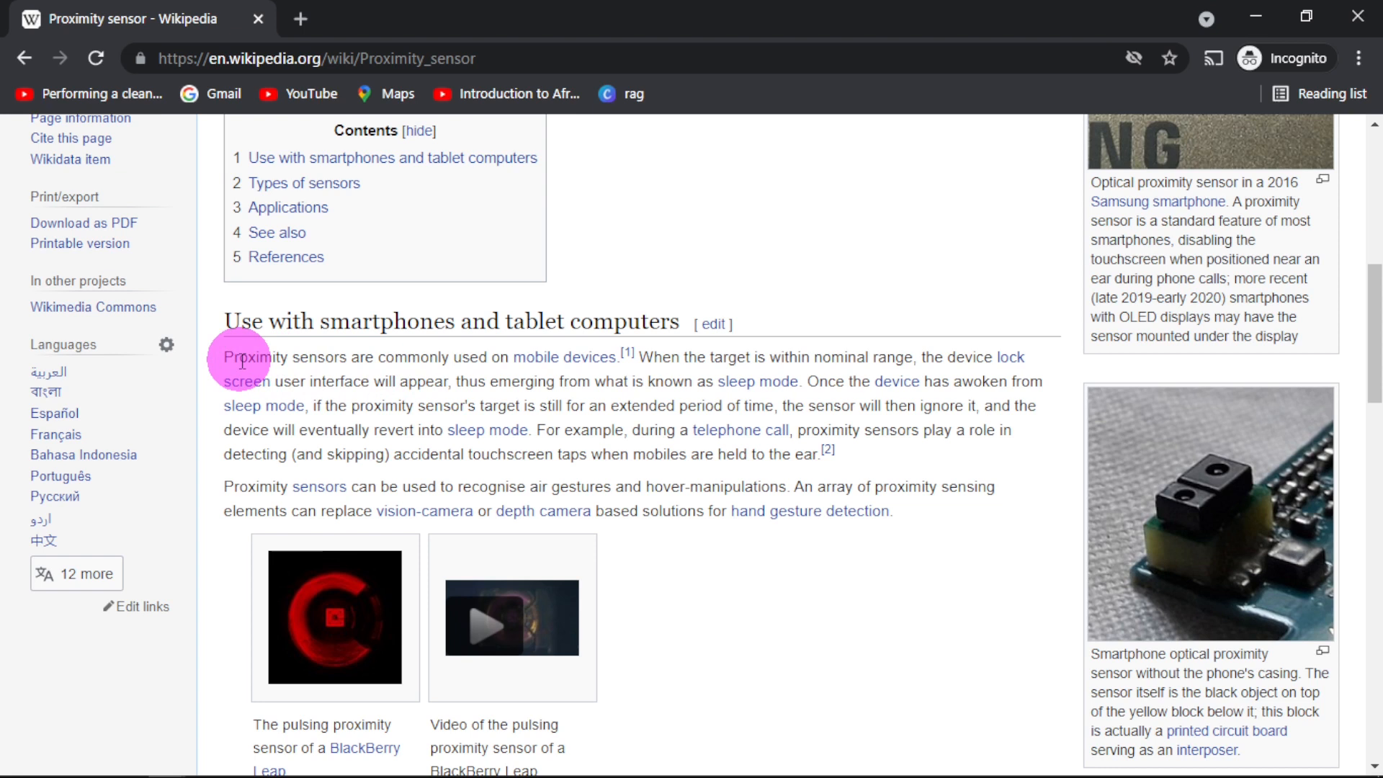
mouse_move(493, 372)
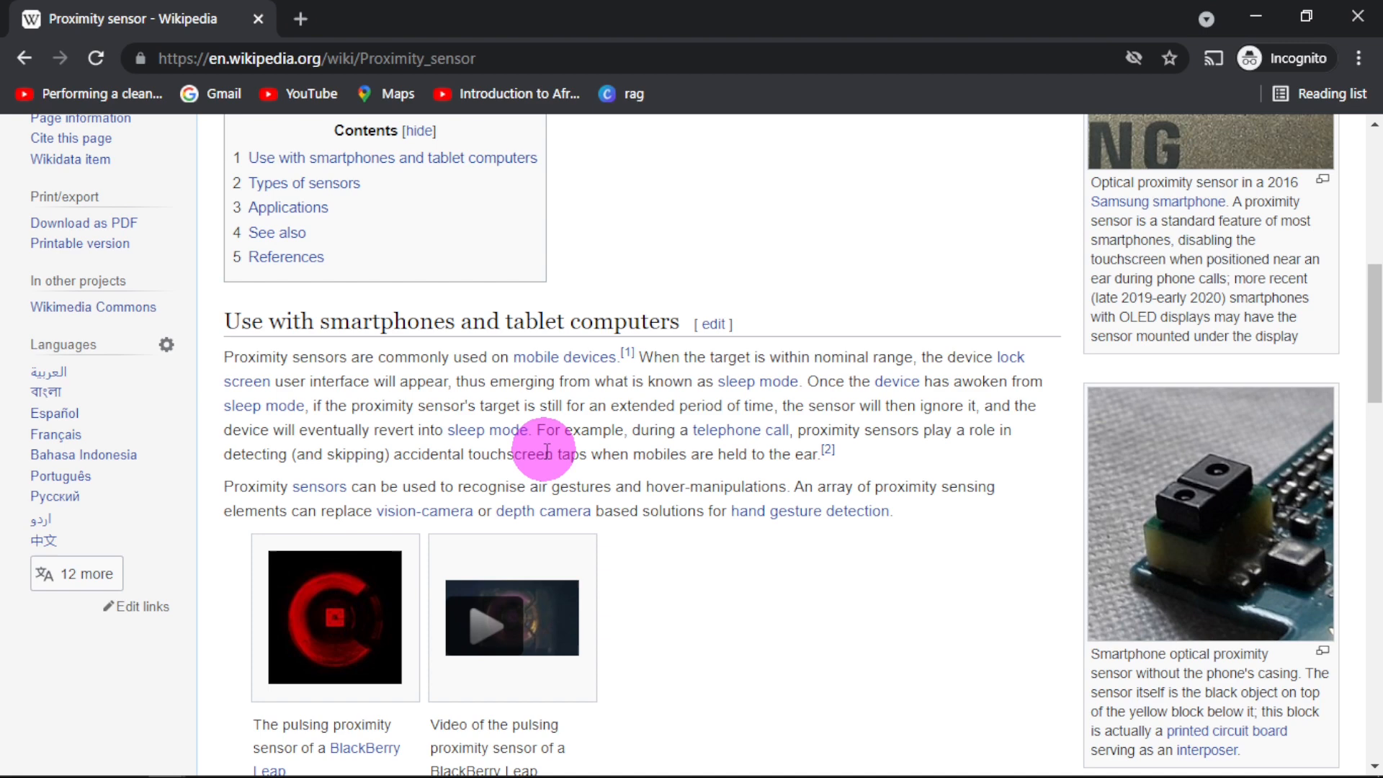
mouse_move(755, 381)
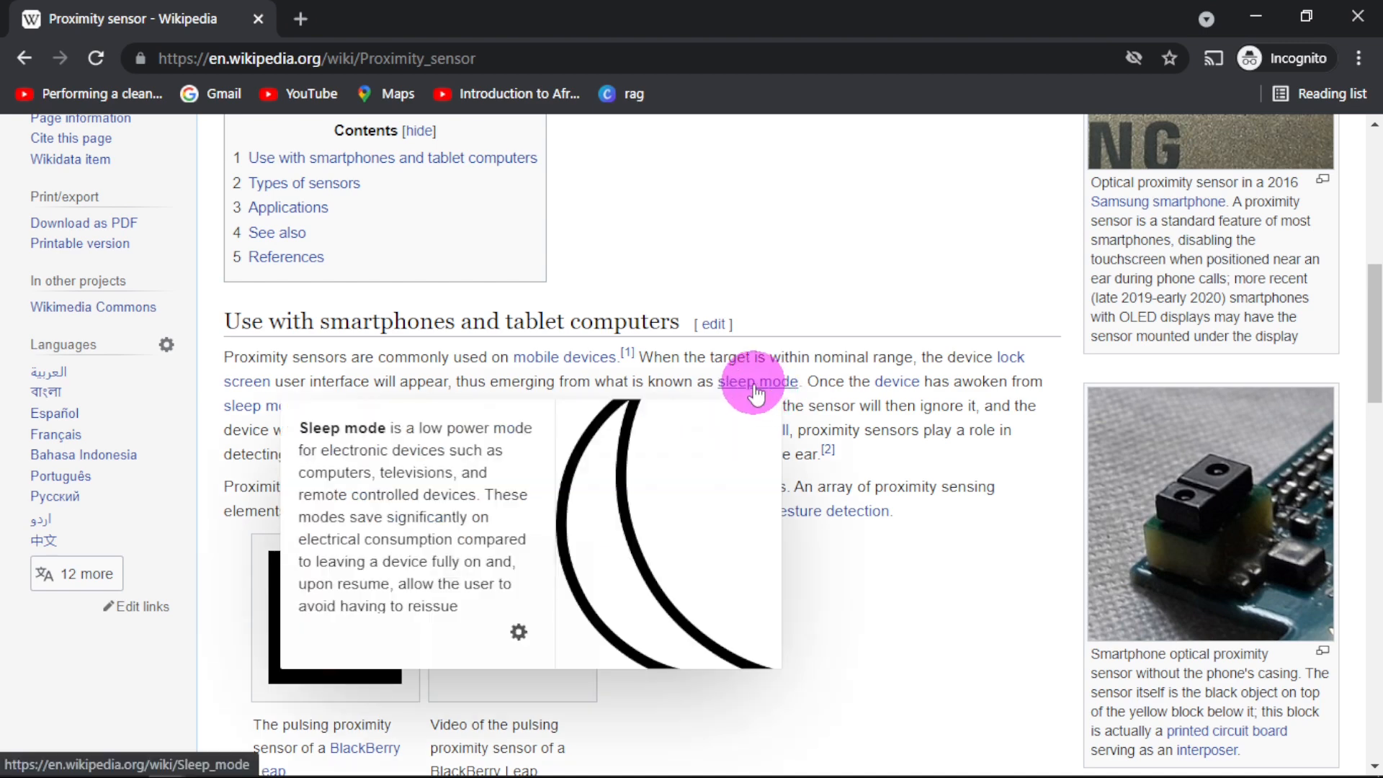
mouse_move(767, 391)
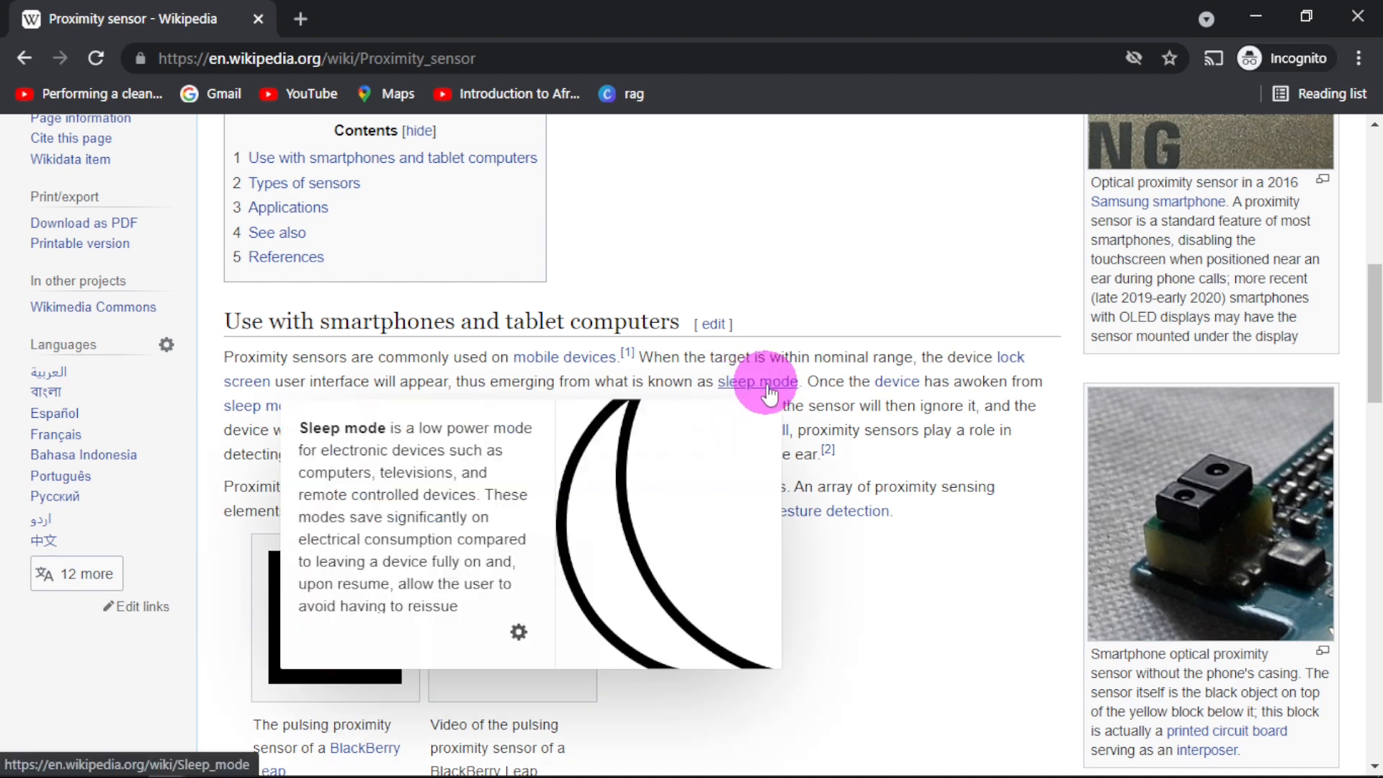